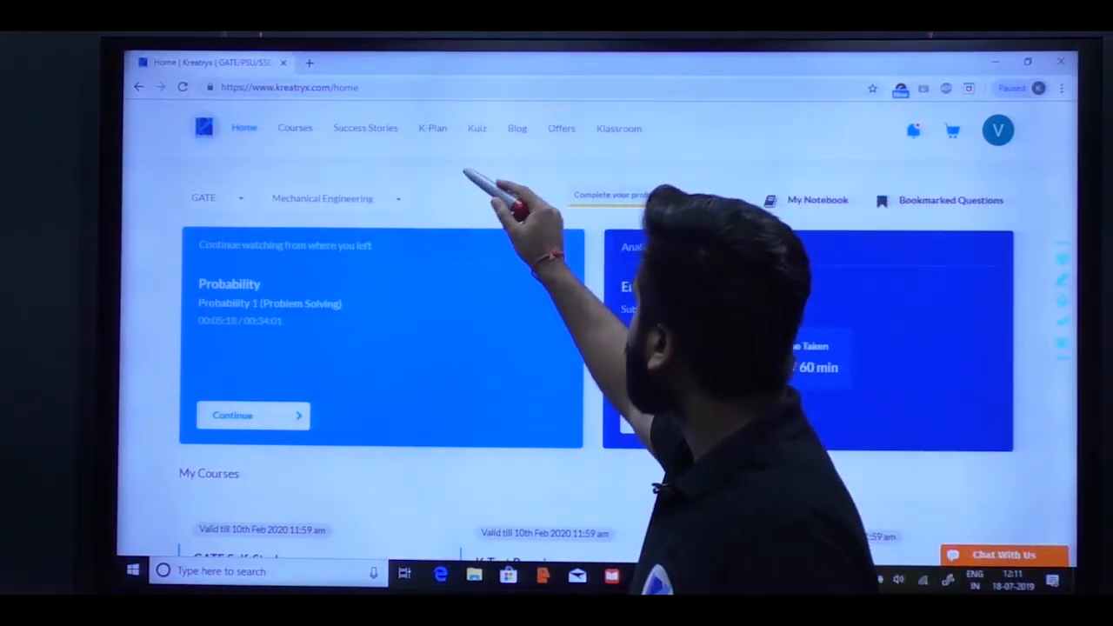
- Go to the Kuiz page from the top navigation bar to list July quizzes by branch
left_click(477, 128)
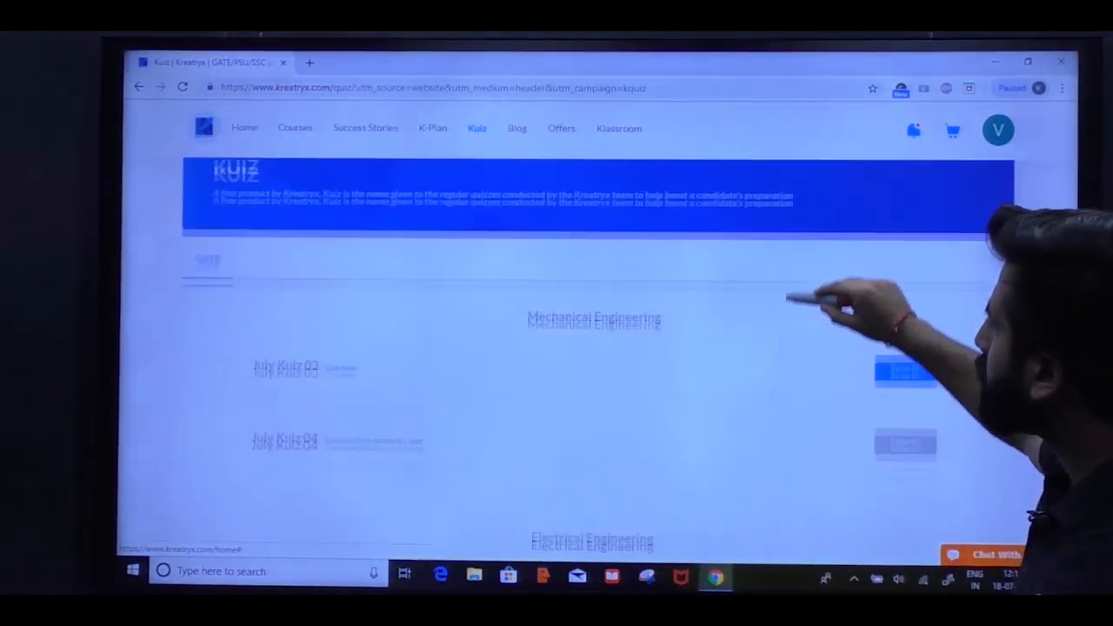
scroll("down", 3)
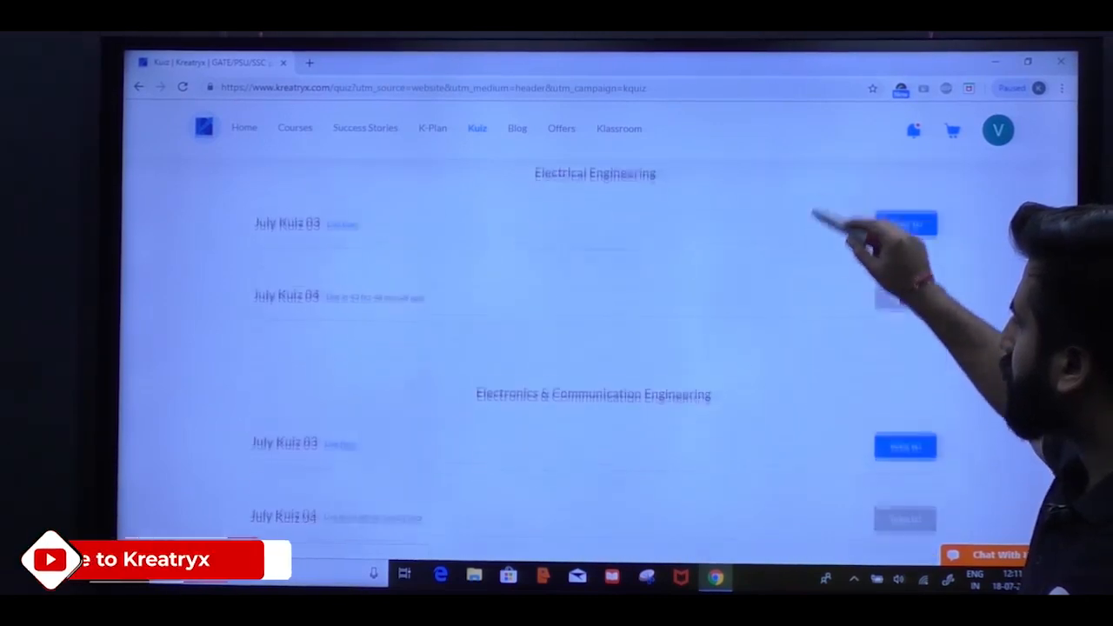
scroll("down", 3)
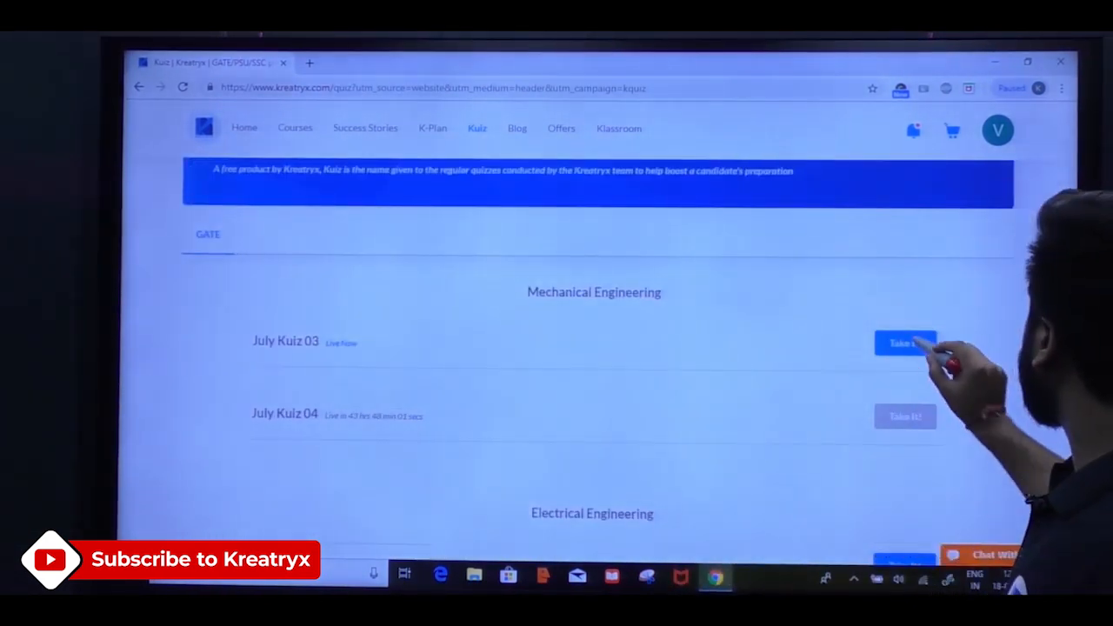
- Take Mechanical Engineering's July Kuiz 03, showing the Fluid Mechanics question and answer statistics
left_click(906, 343)
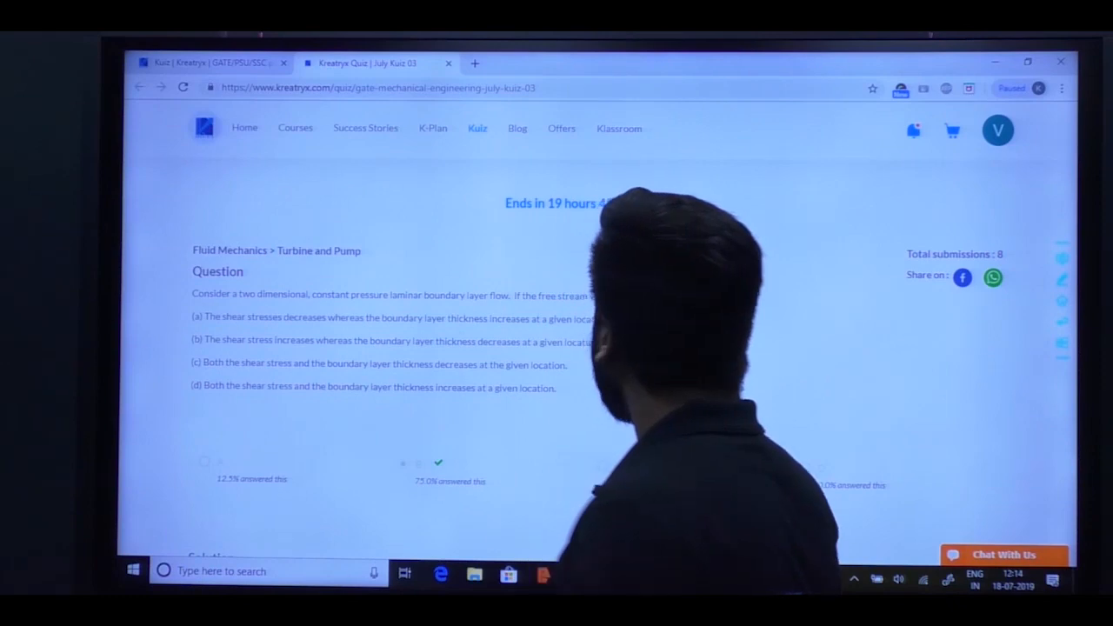
- Scroll past the answer percentages to the boundary layer thickness solution
scroll("down", 3)
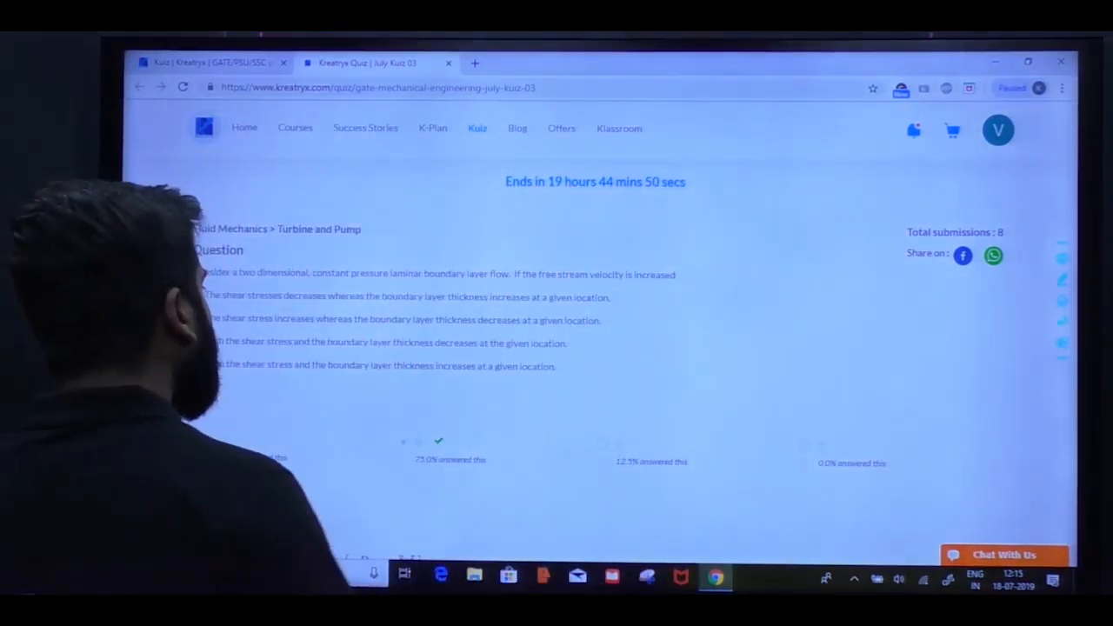
scroll("down", 3)
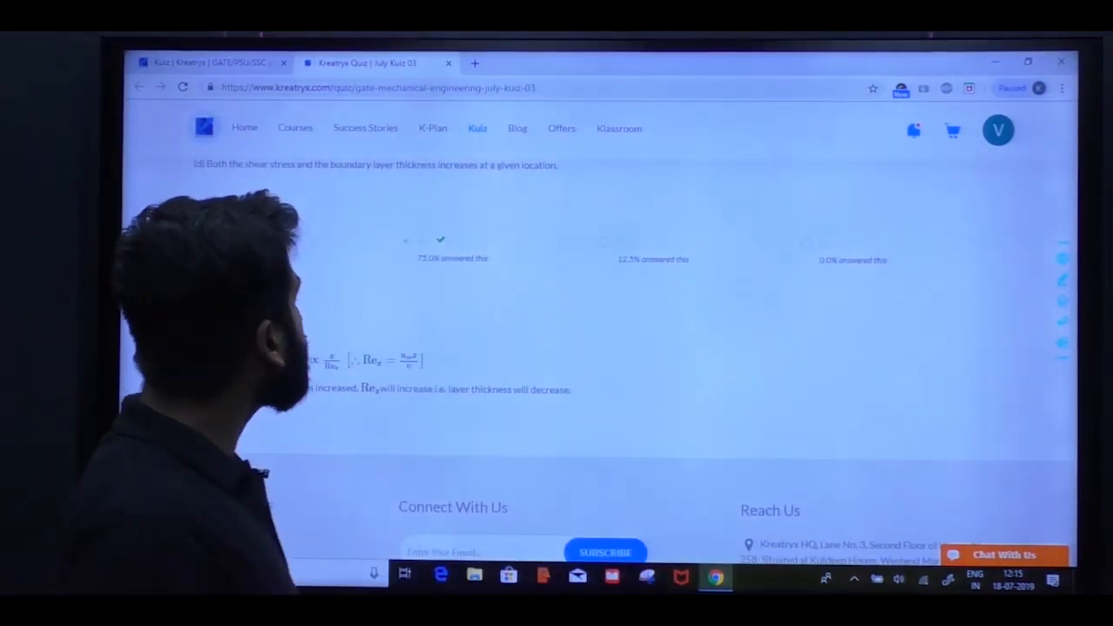